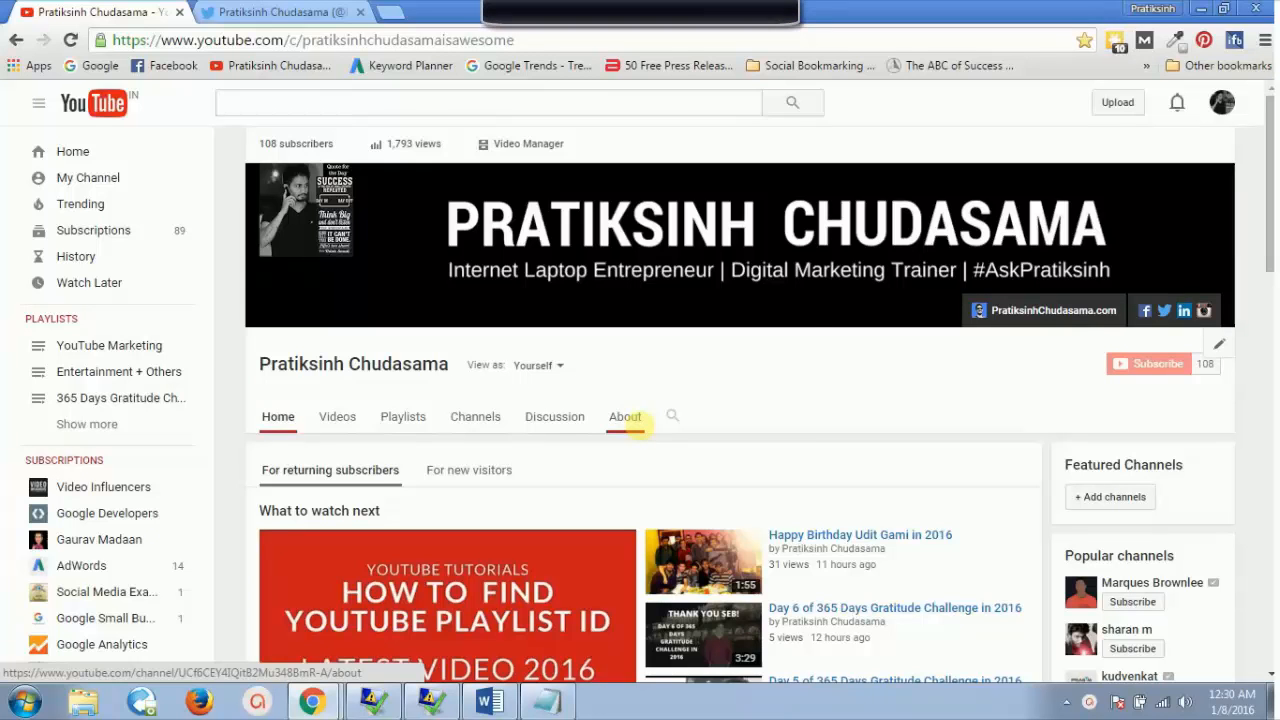
# Switch from the YouTube channel in Chrome to the Word notes on Twitter Advanced Search.
pyautogui.click(489, 700)
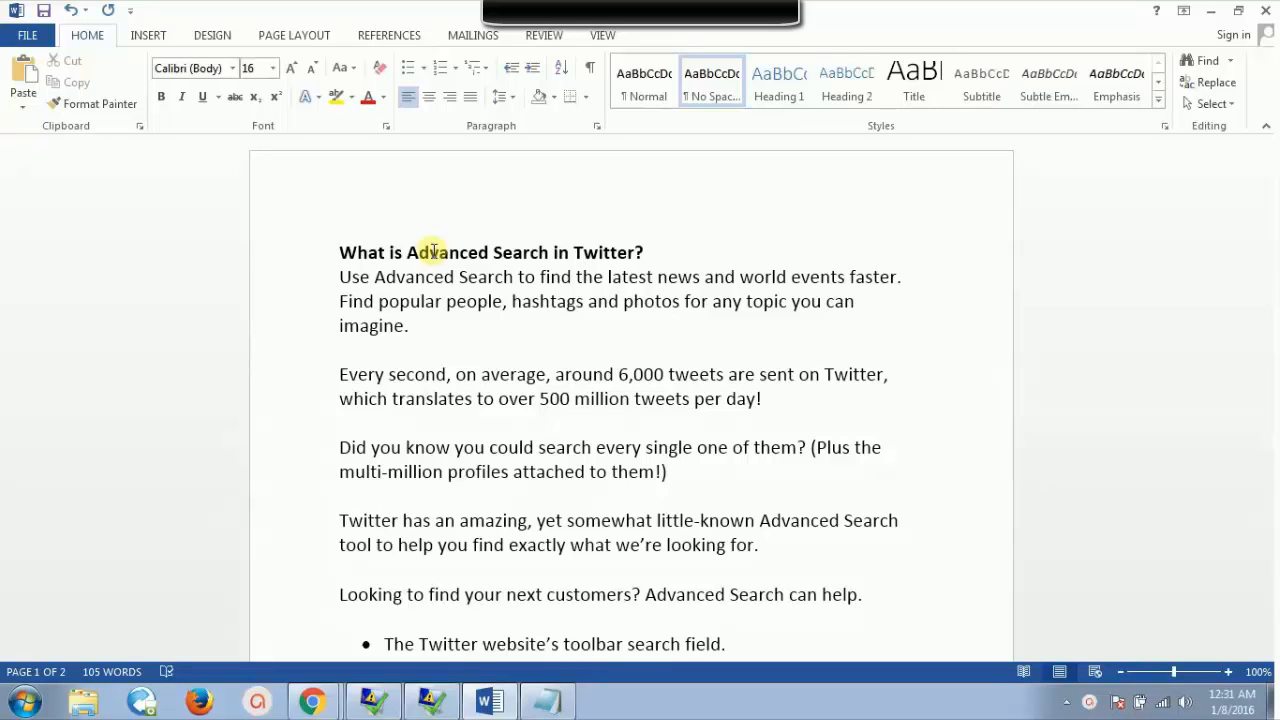
pyautogui.click(424, 398)
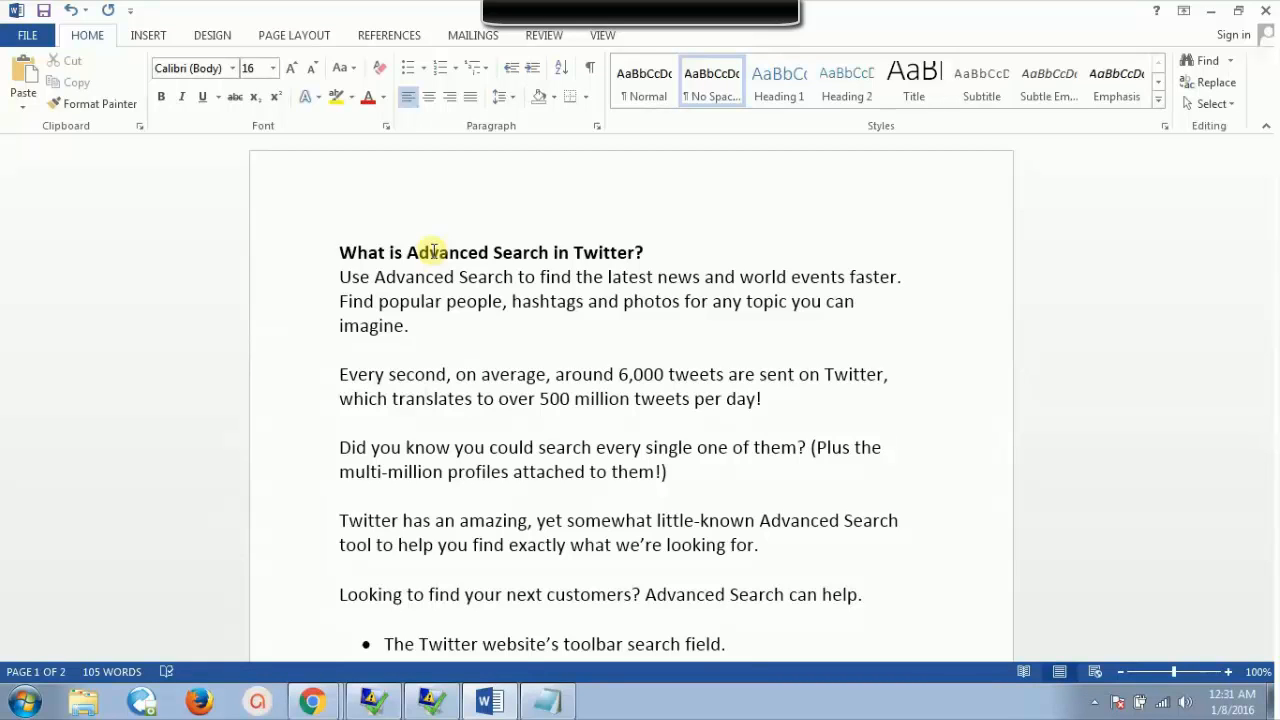
pyautogui.click(426, 398)
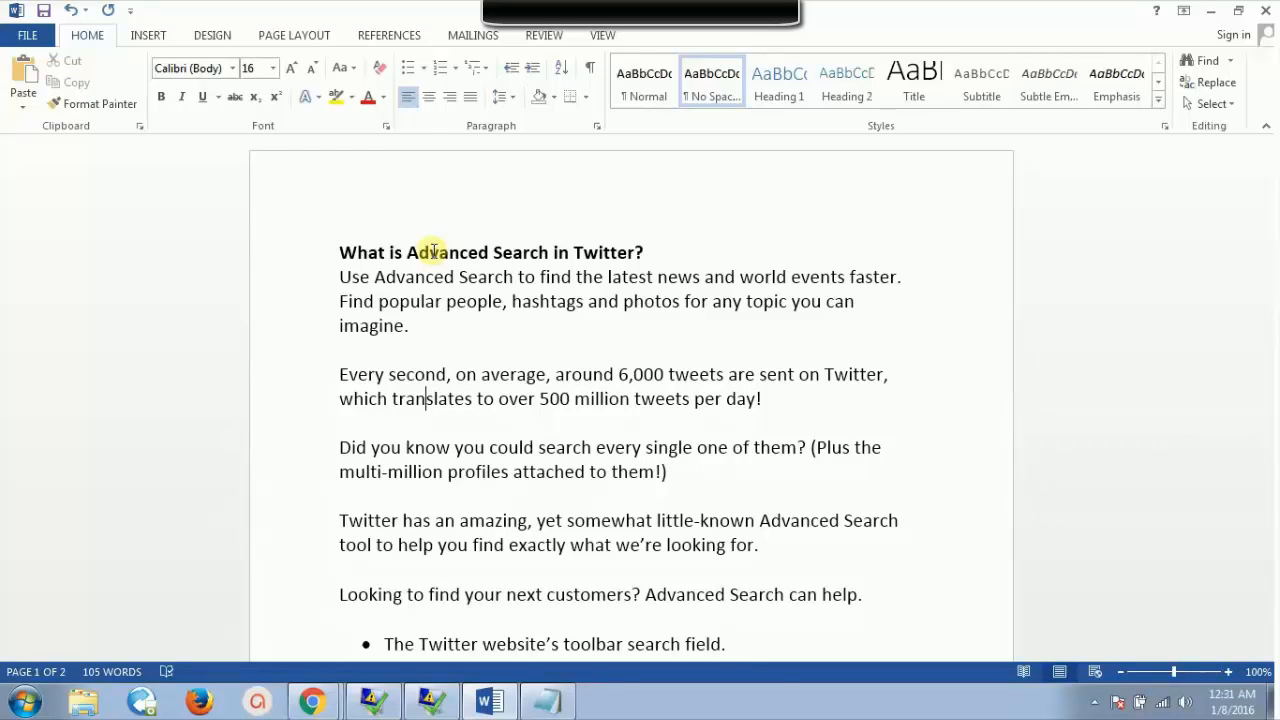
# Scroll down to the two Twitter search links, then go back to Chrome.
pyautogui.scroll(-3)
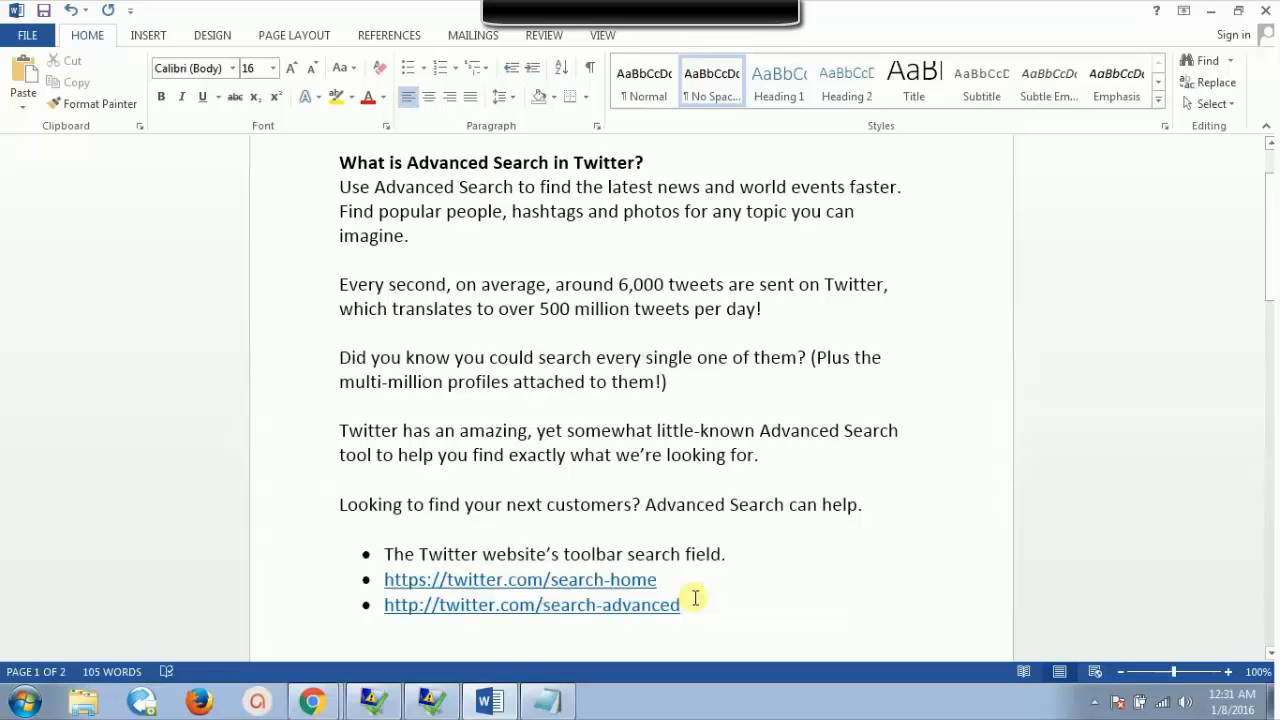
pyautogui.moveTo(575, 447)
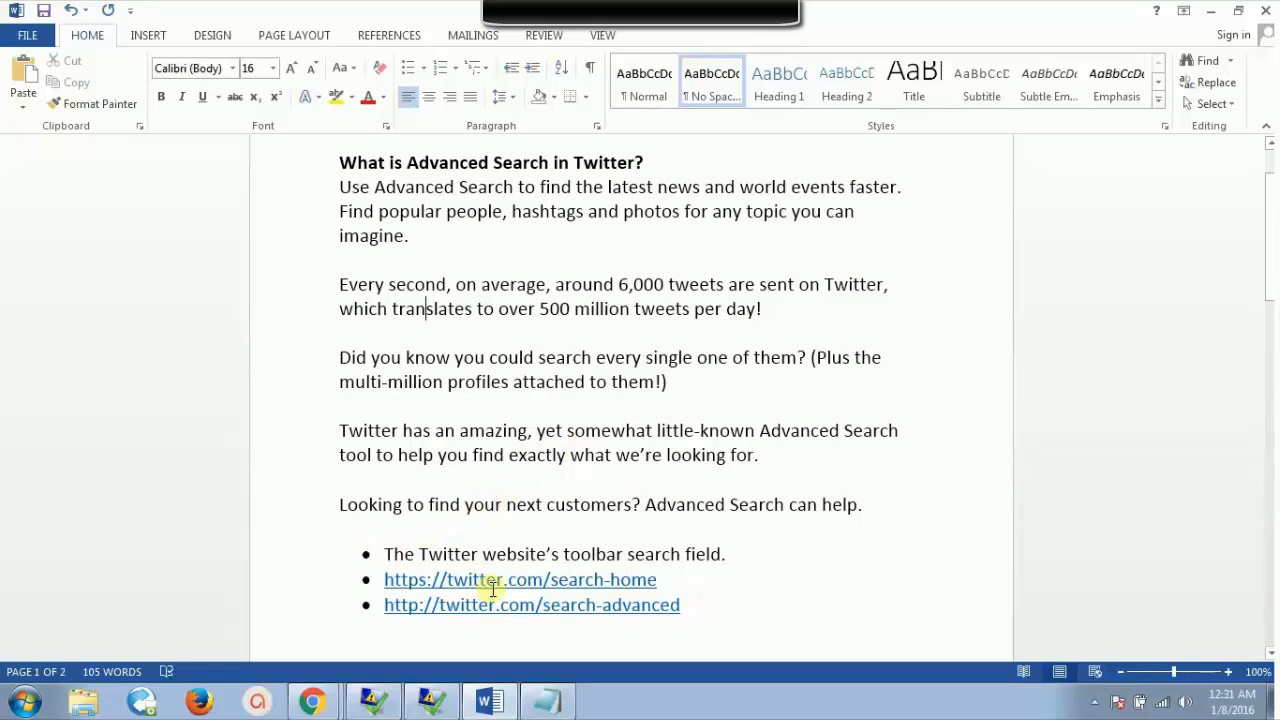
pyautogui.click(312, 700)
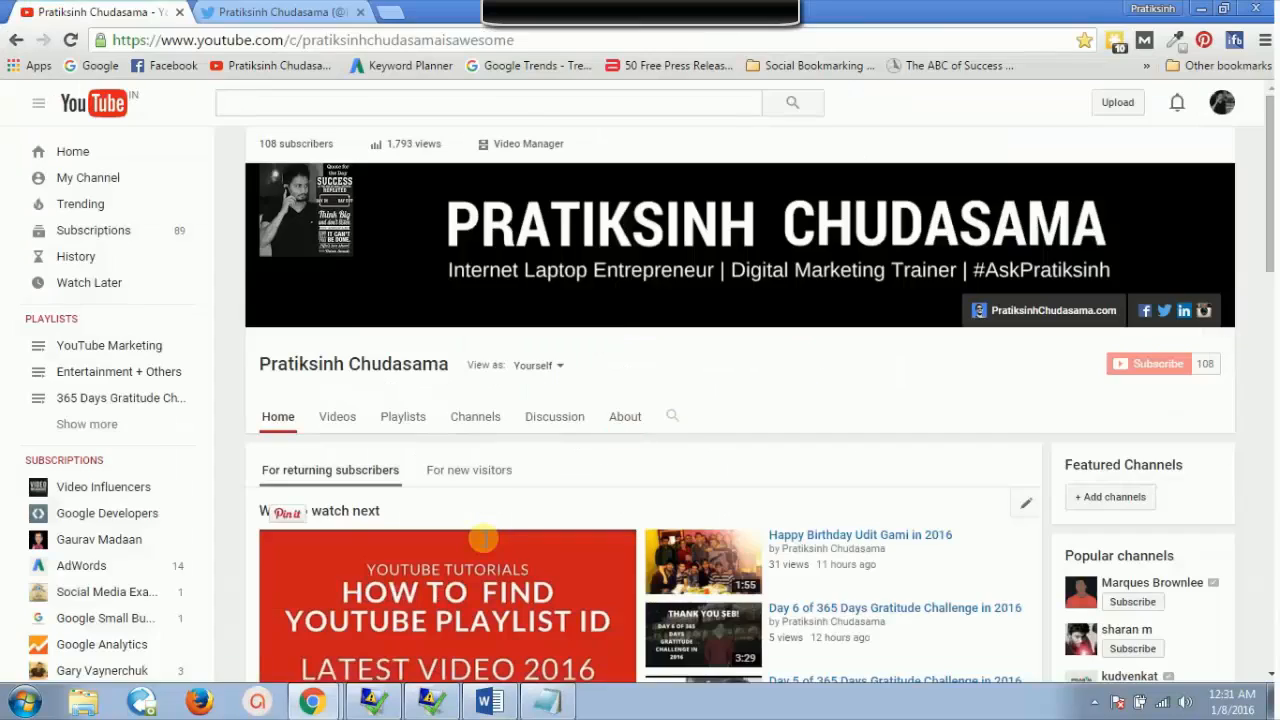
# From the Twitter profile tab, navigate the address bar to twitter.com/search-home.
pyautogui.click(280, 11)
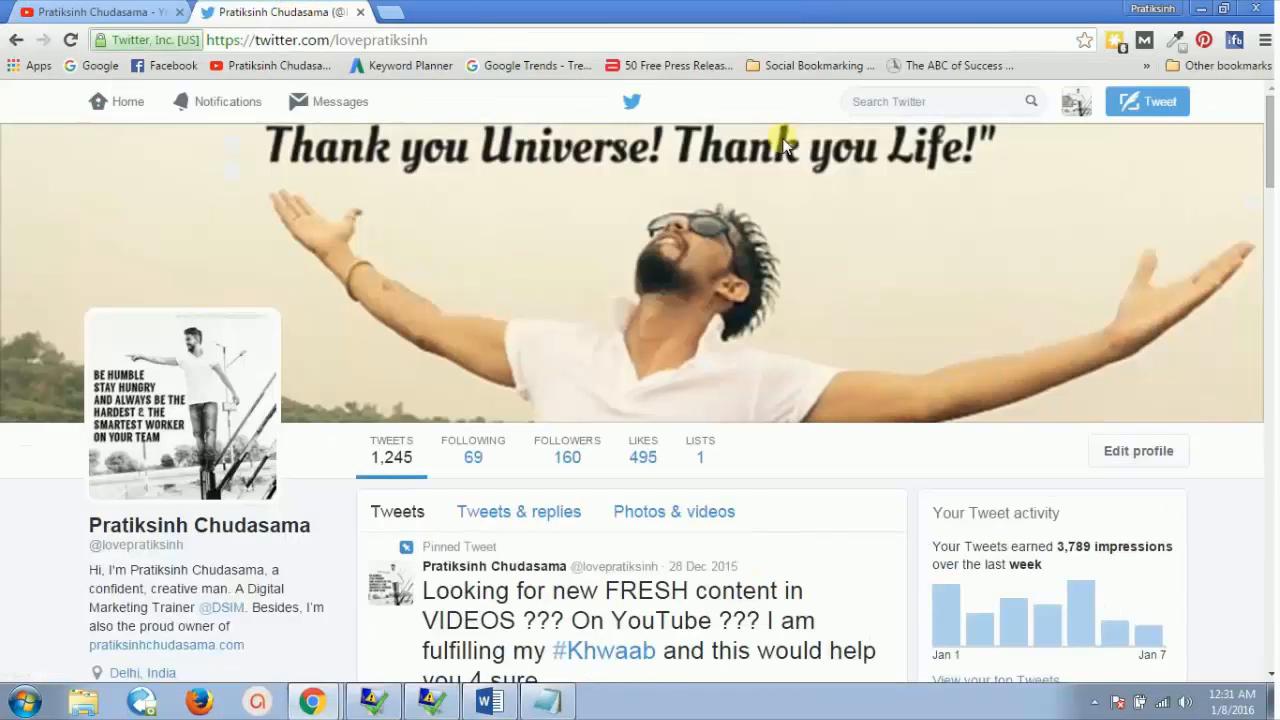
pyautogui.click(930, 101)
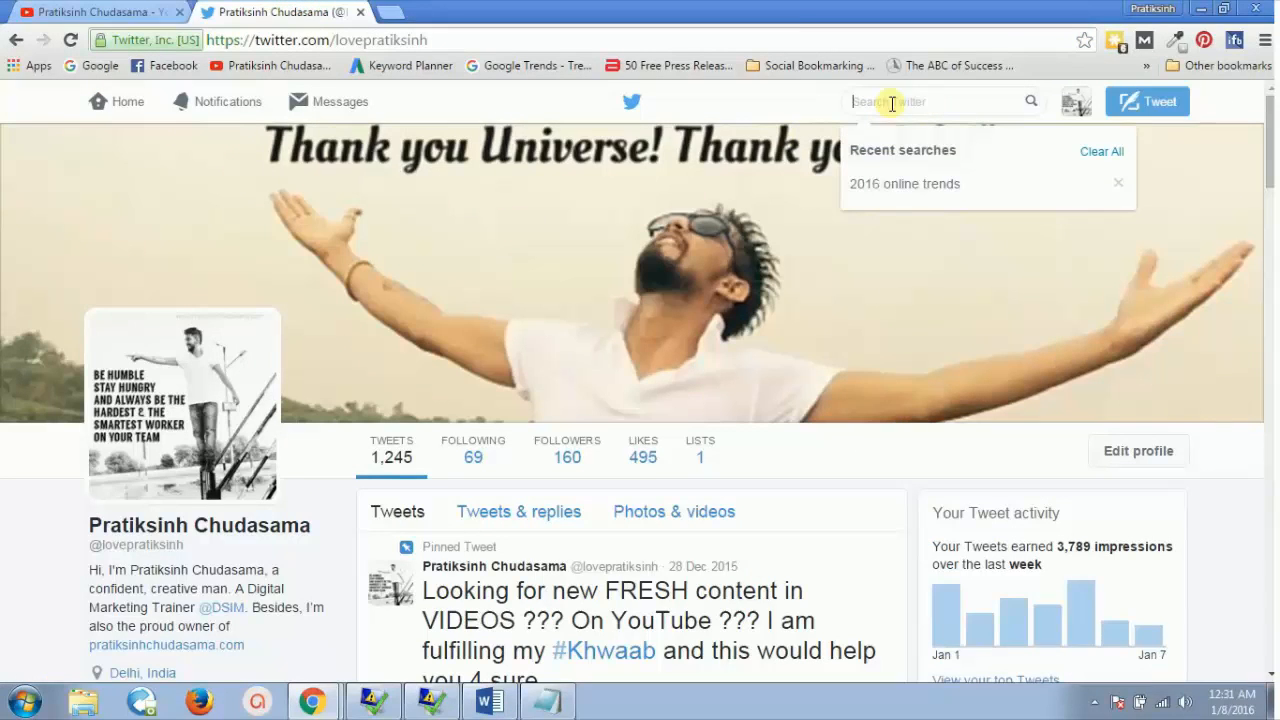
pyautogui.click(489, 701)
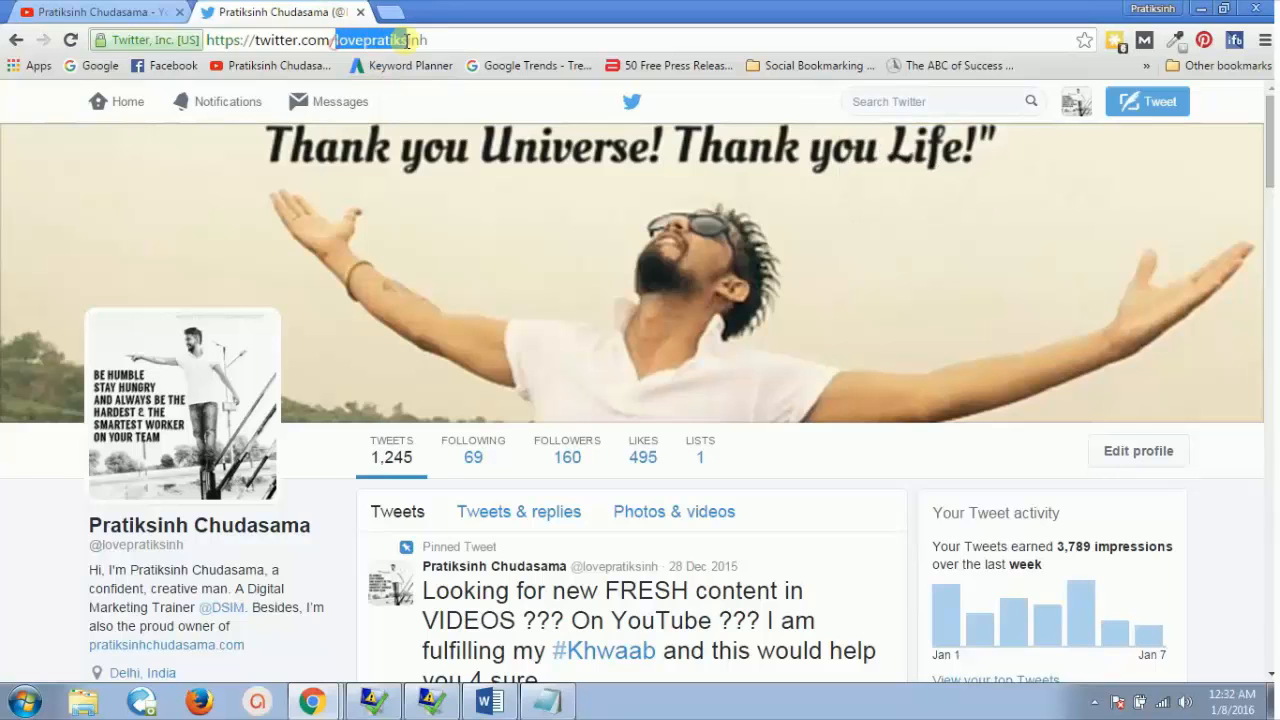
pyautogui.write('search-hom')
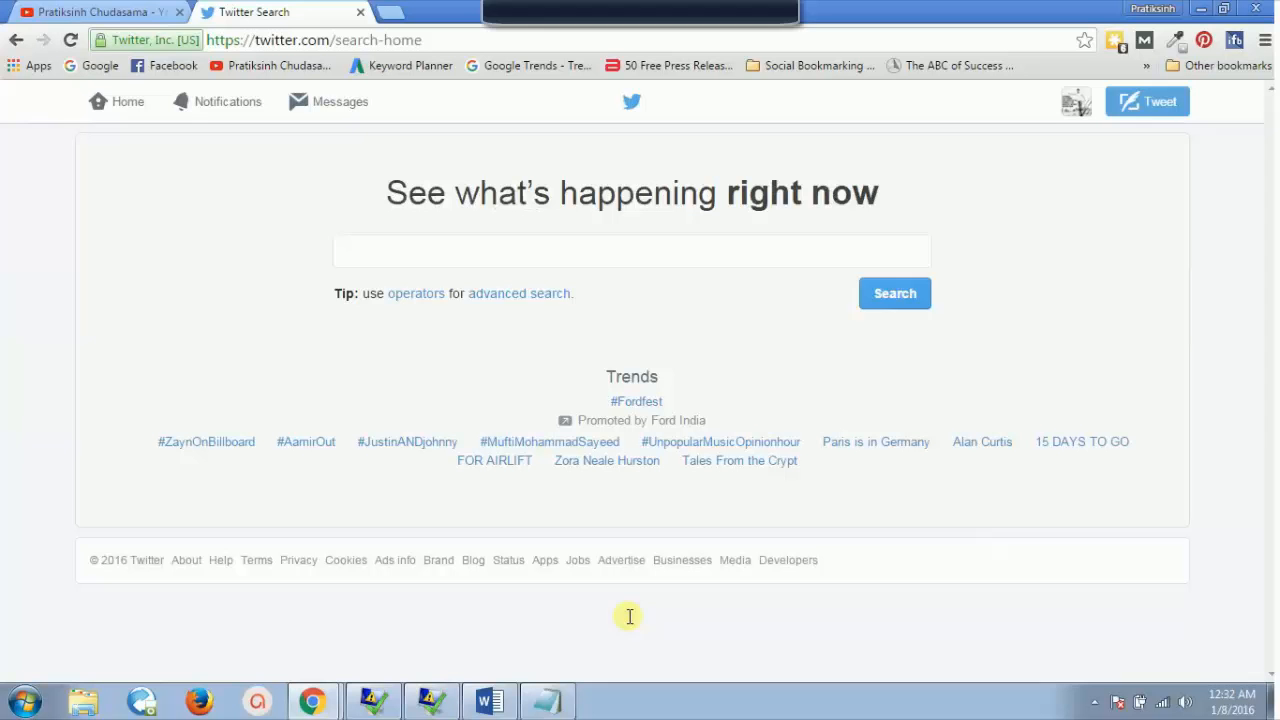
# Follow the 'advanced search' link below the Twitter search box.
pyautogui.click(632, 251)
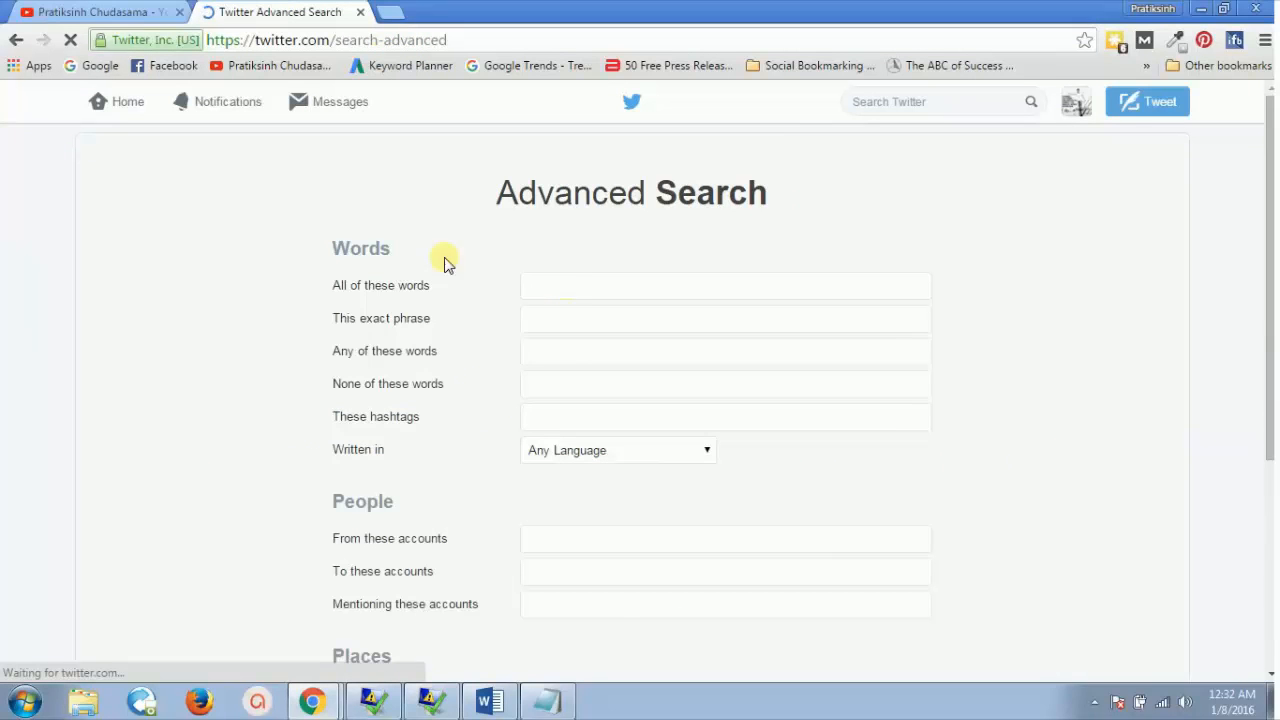
pyautogui.moveTo(428, 384)
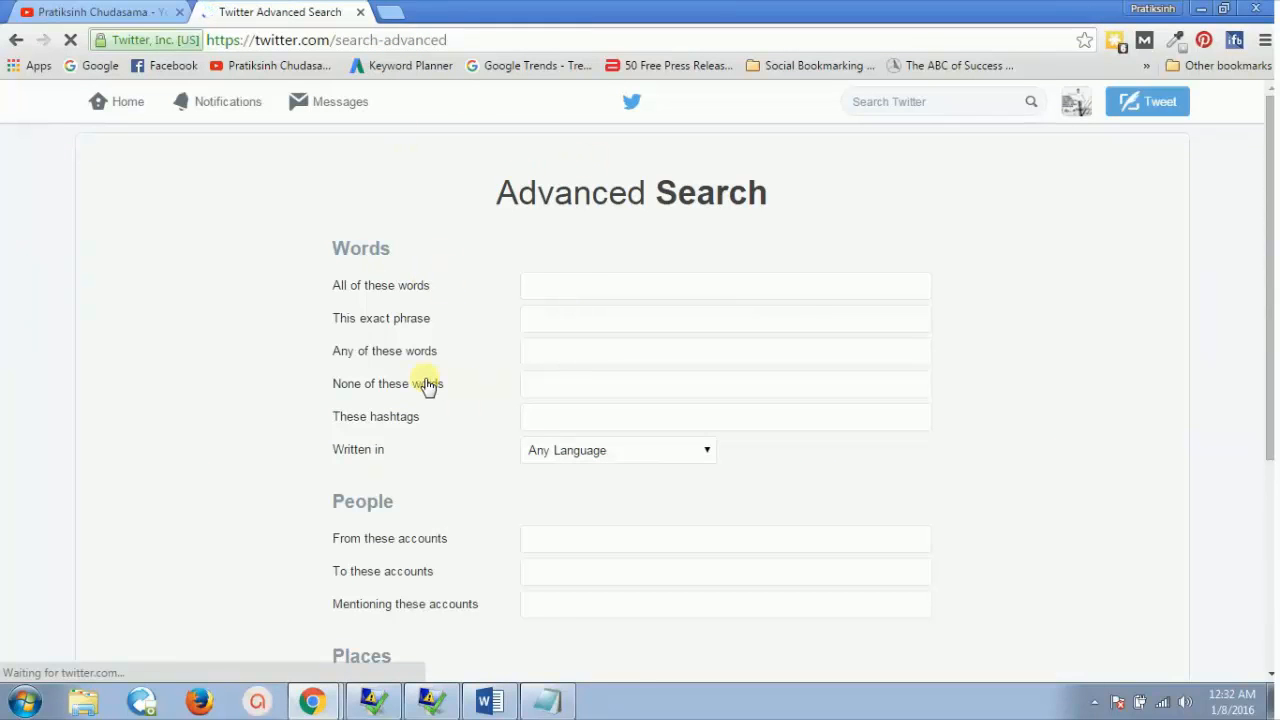
pyautogui.moveTo(482, 578)
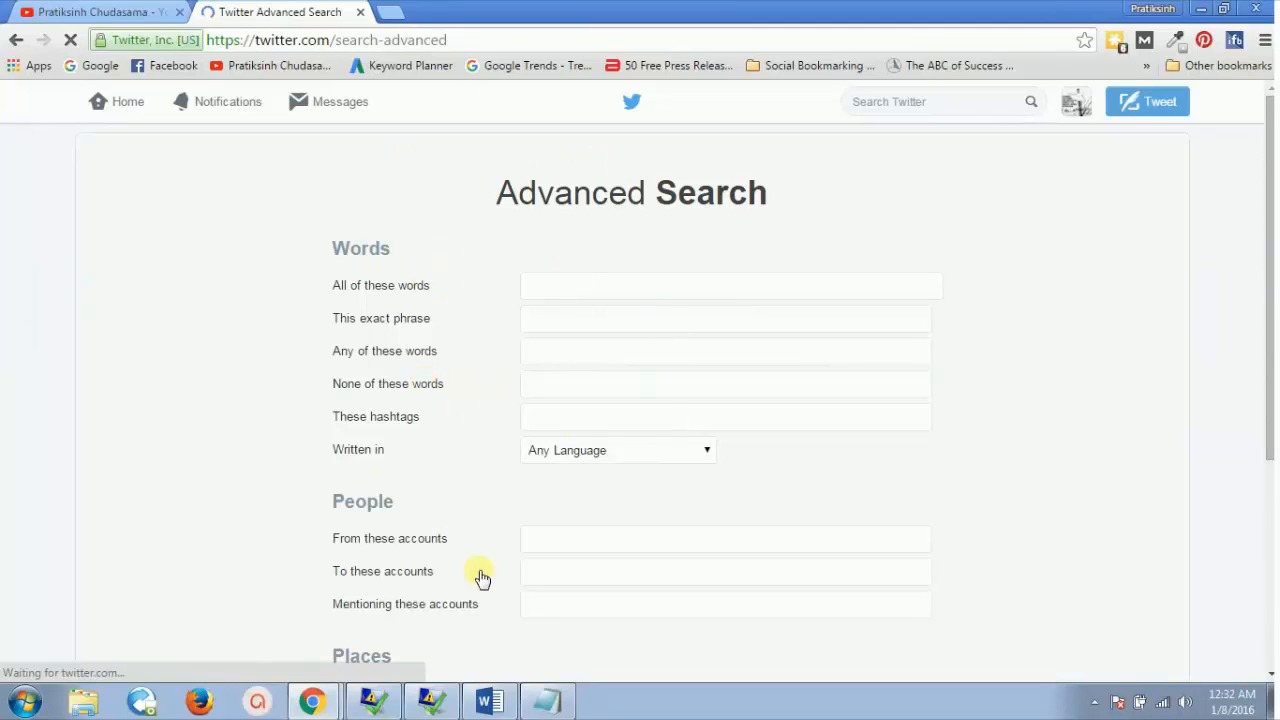
pyautogui.moveTo(539, 343)
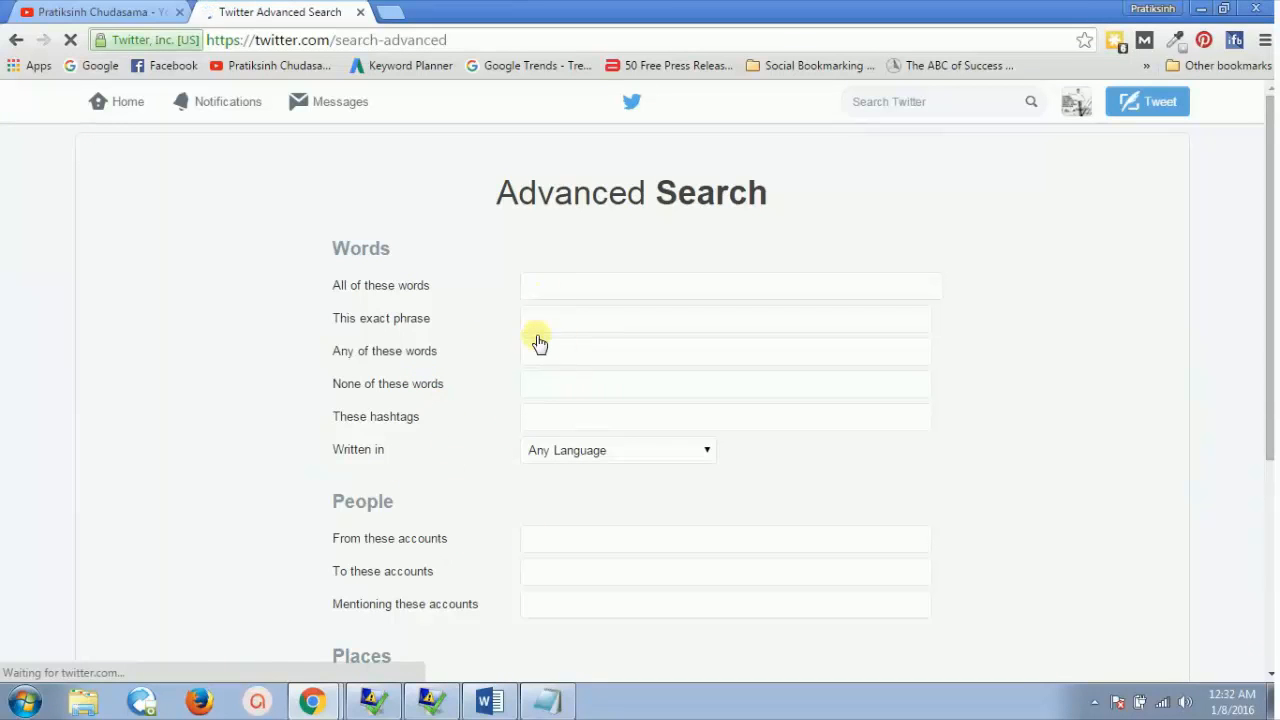